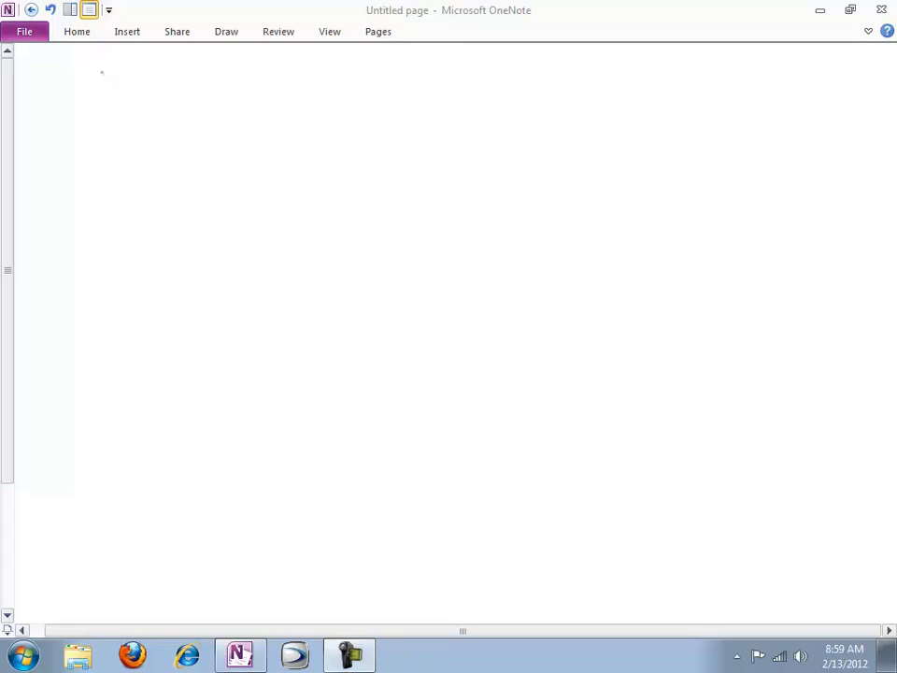
Step: Handwrite the title 'Translation' and sketch two entities joined by a 1-to-N relationship diamond
left_click_drag(90, 71, 130, 64)
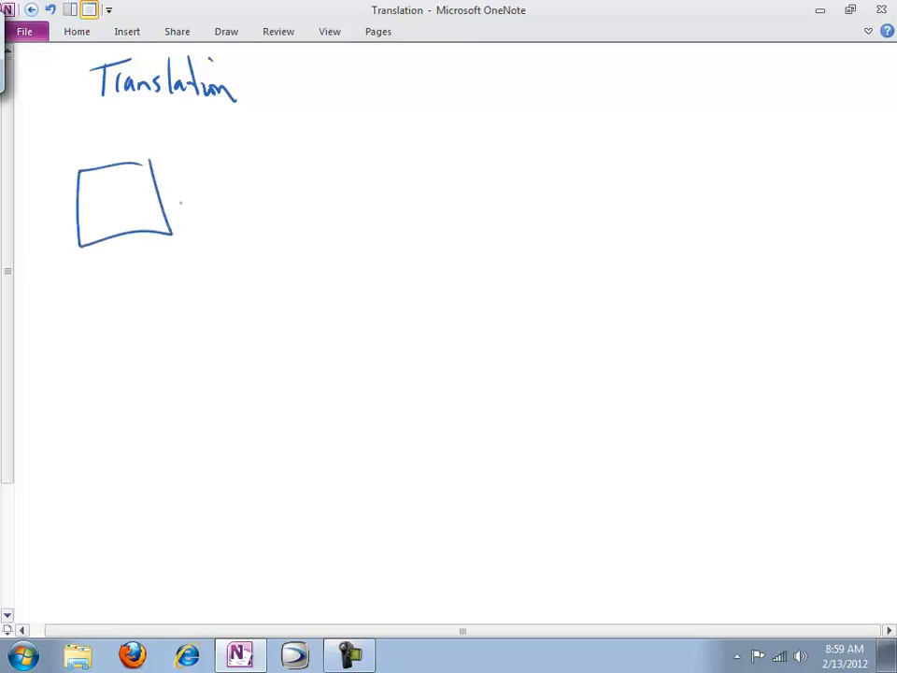
left_click_drag(164, 196, 271, 196)
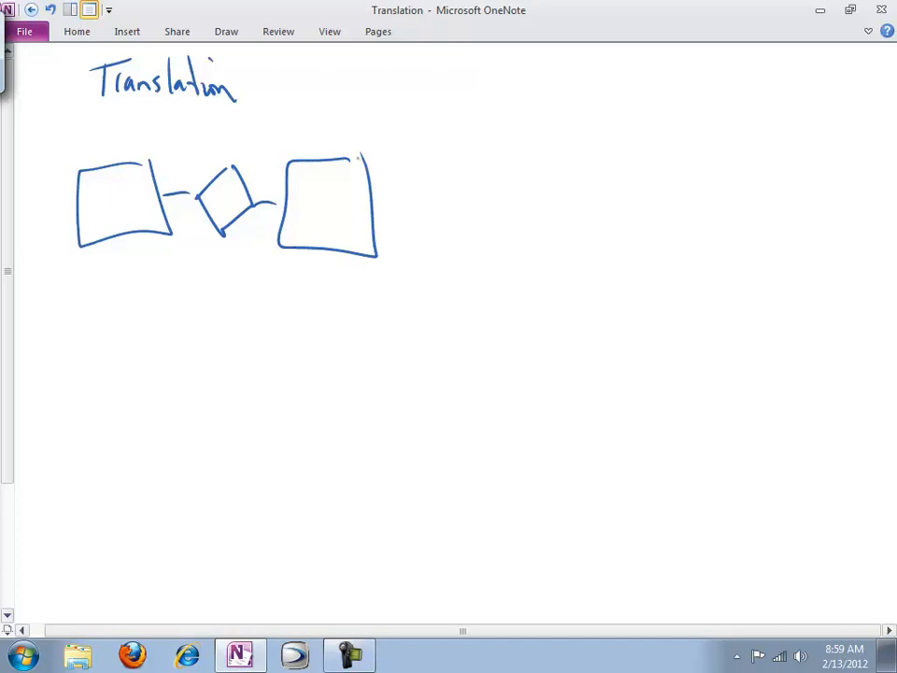
left_click_drag(165, 149, 164, 135)
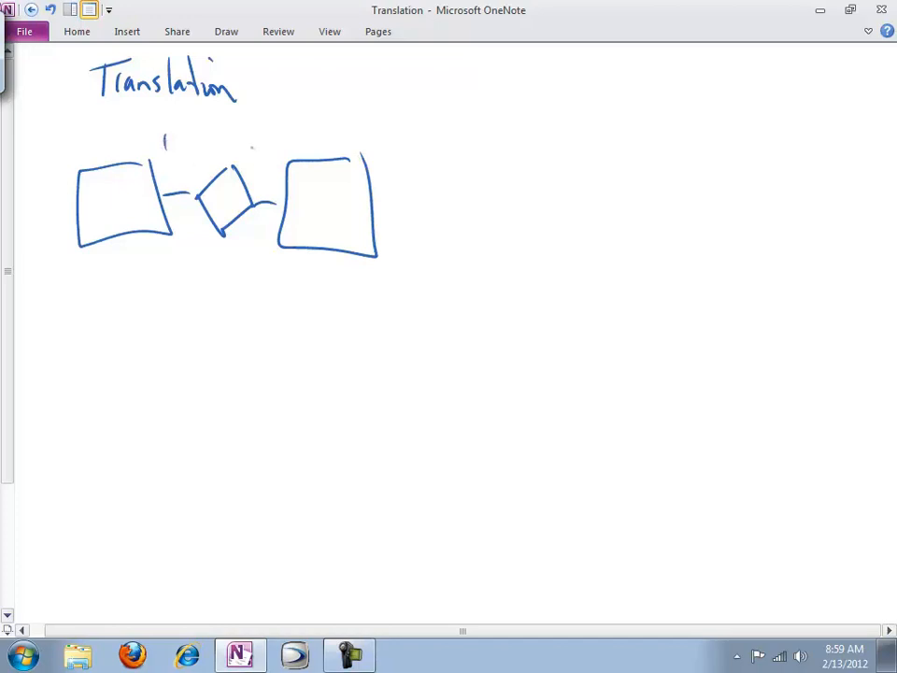
left_click_drag(253, 154, 269, 146)
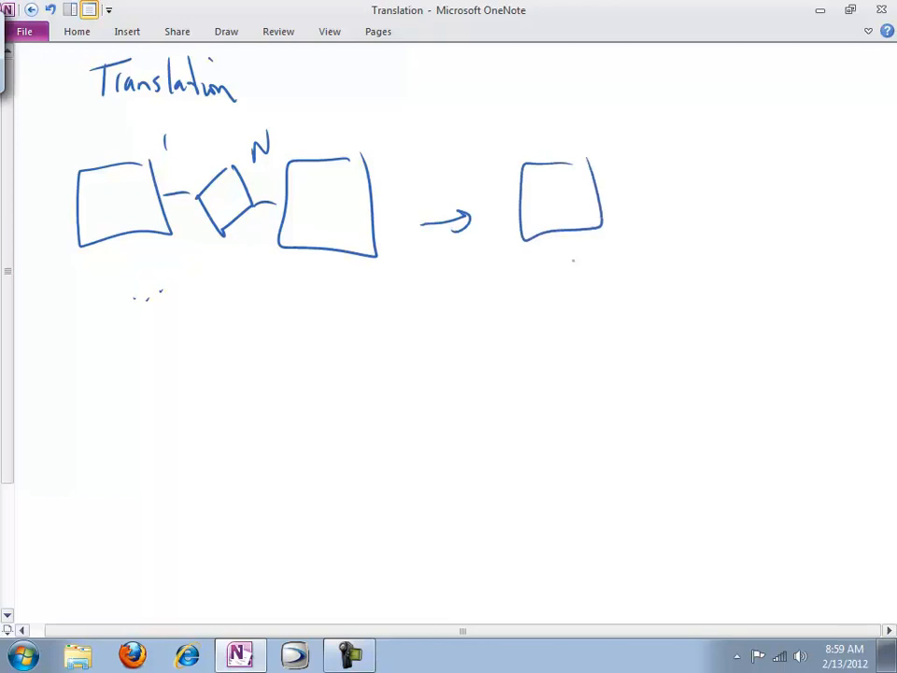
Step: Sketch a table shape, a further arrow and more shapes to the right of the diagram
left_click_drag(527, 271, 620, 277)
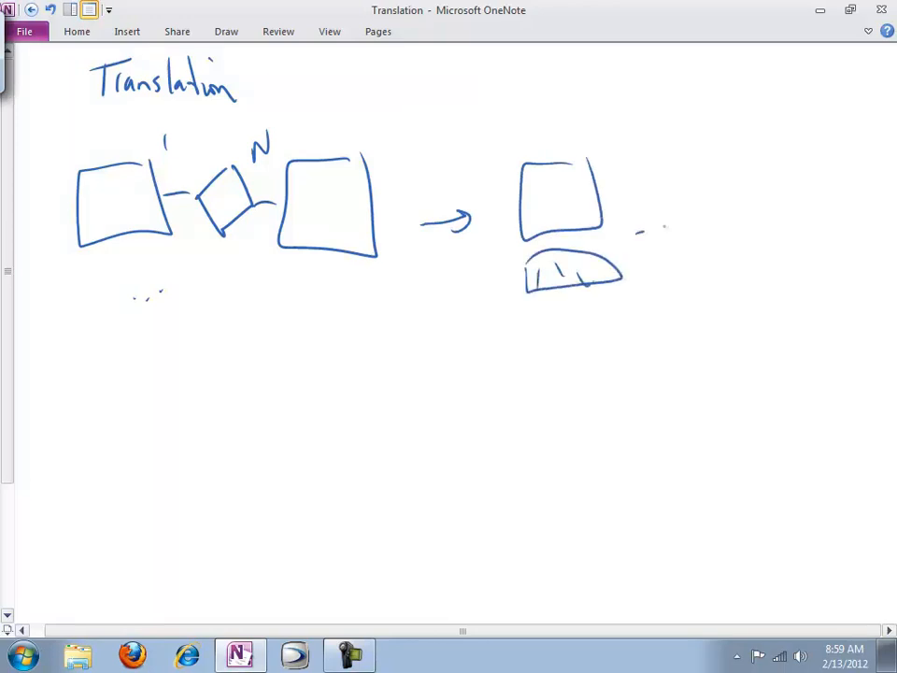
left_click_drag(635, 228, 699, 220)
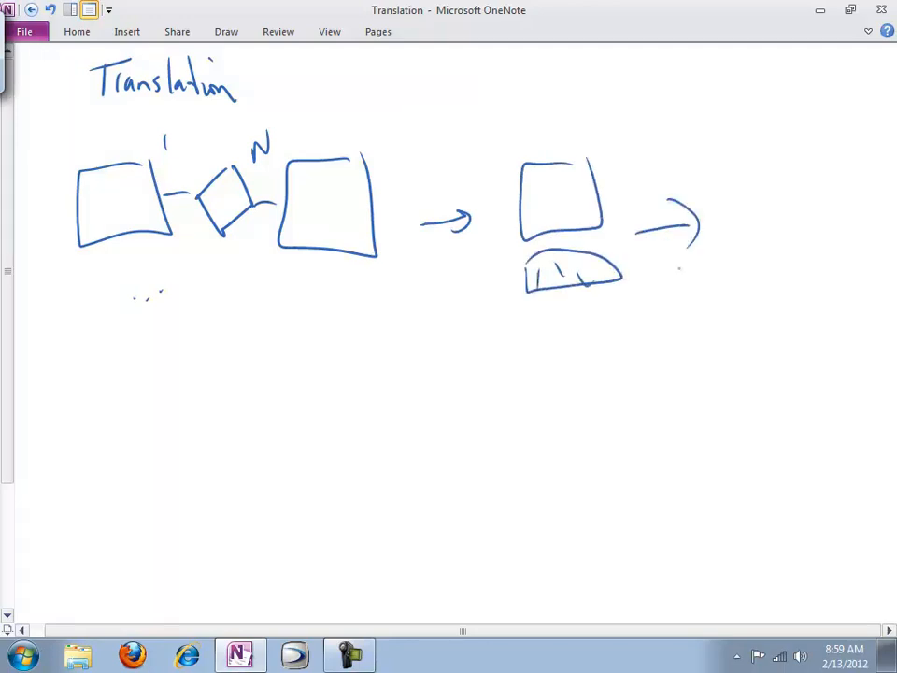
left_click_drag(631, 146, 508, 317)
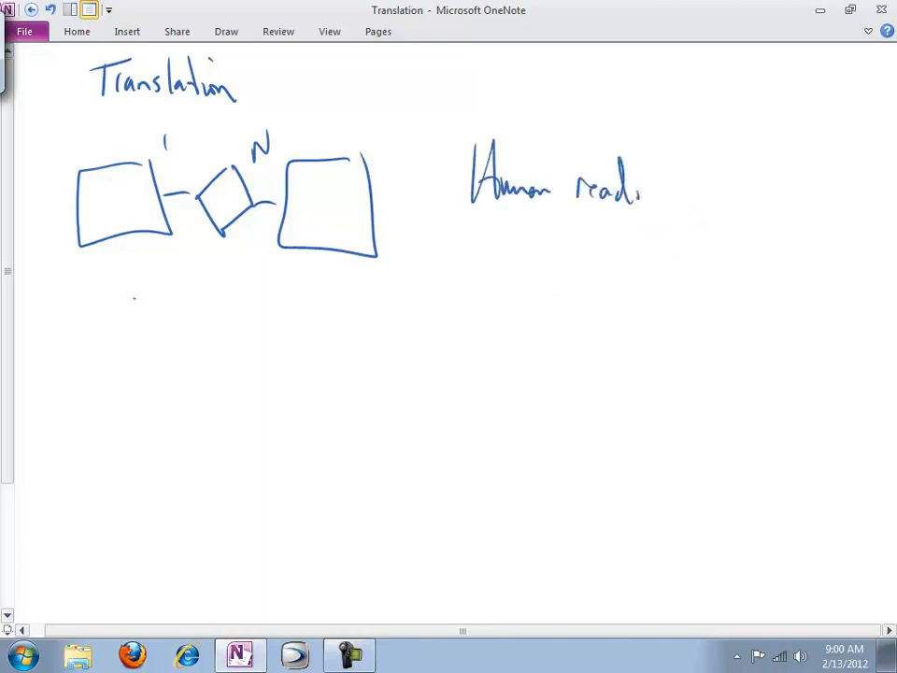
Step: Write a 'Human readable' note beside the diagram, then erase the sketches right of it
left_click_drag(639, 187, 673, 196)
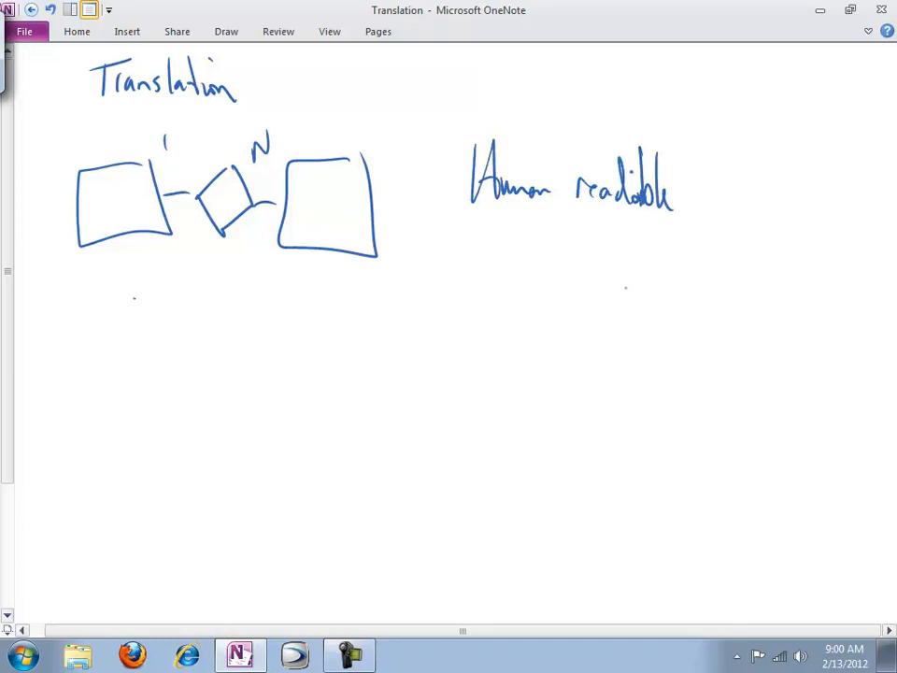
left_click_drag(456, 234, 642, 235)
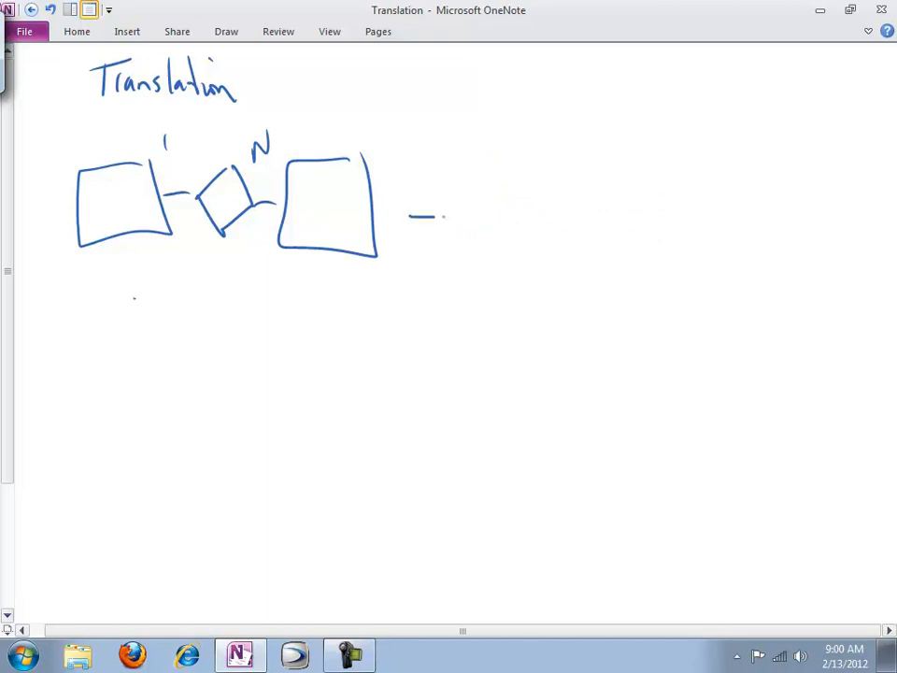
Step: Draw an arrow from the diagram to a note 'Relational Schema: list of tables, their keys, their attributes'
left_click_drag(439, 217, 468, 217)
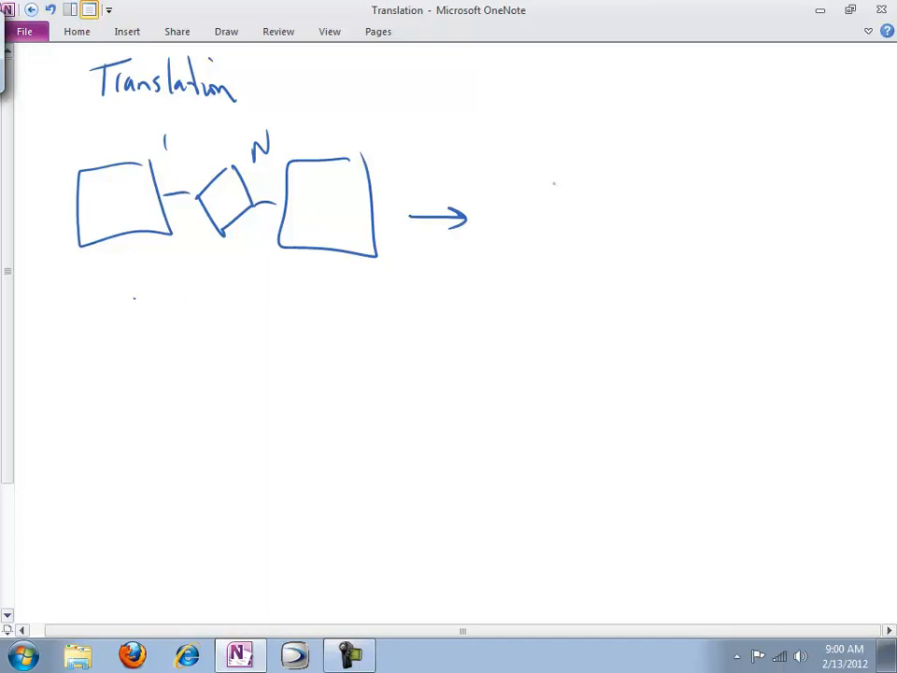
left_click_drag(539, 164, 598, 183)
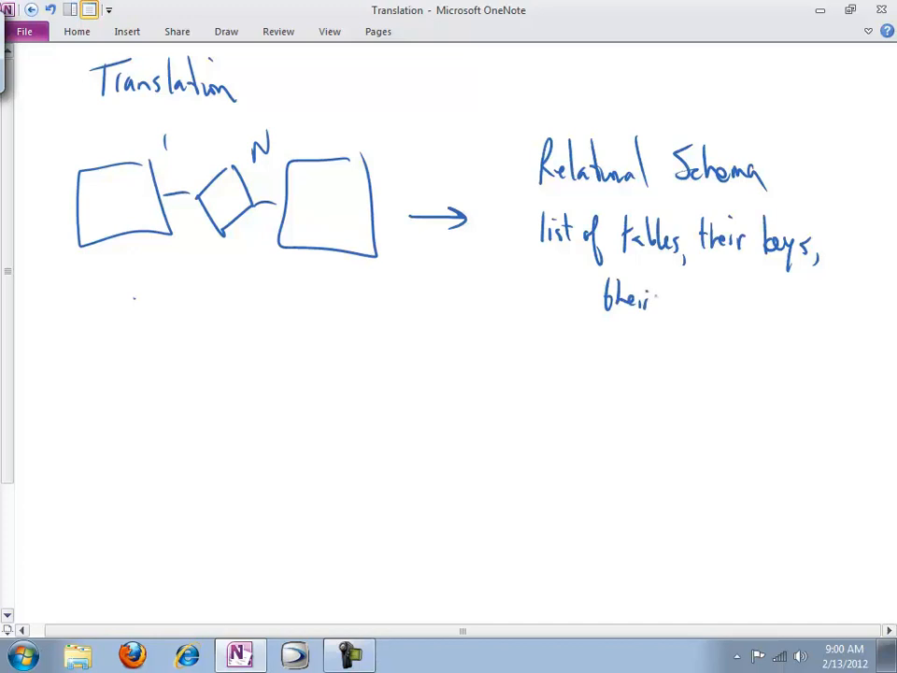
left_click_drag(669, 299, 743, 299)
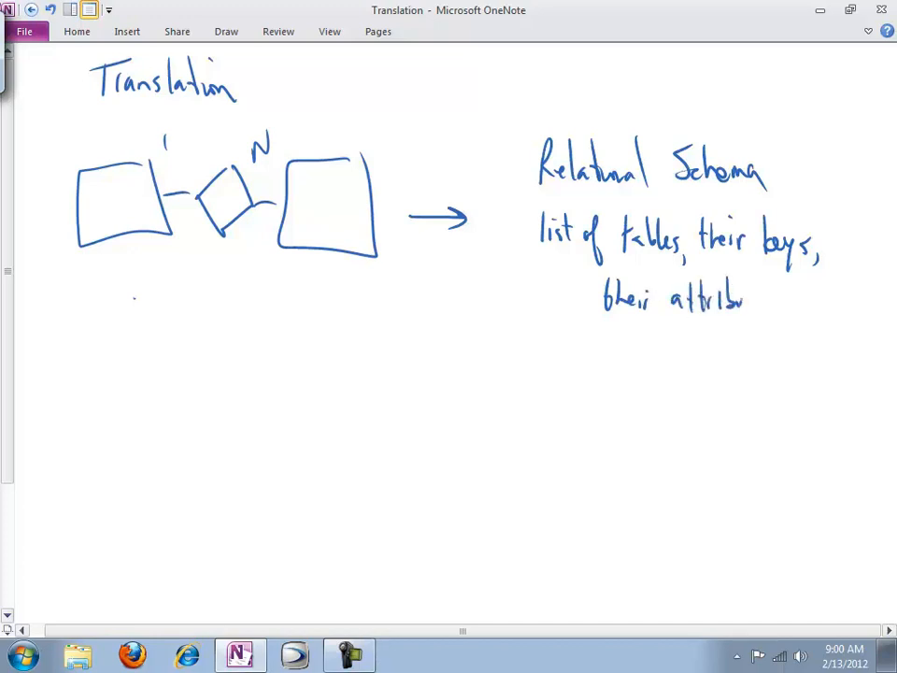
left_click_drag(812, 140, 625, 365)
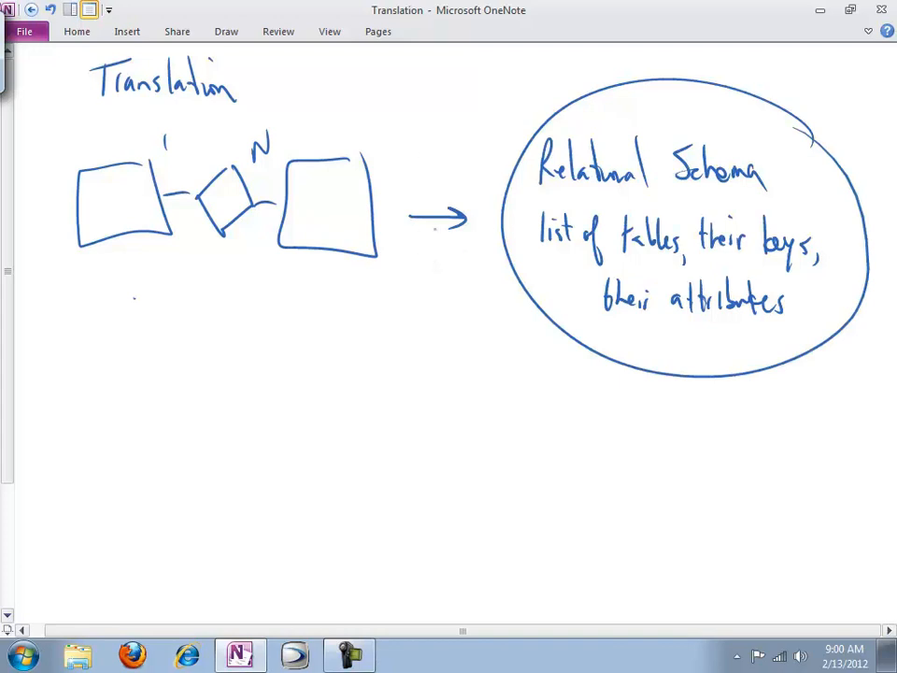
Step: Circle the Relational Schema note and label the arrow 'translation'
left_click_drag(314, 145, 501, 145)
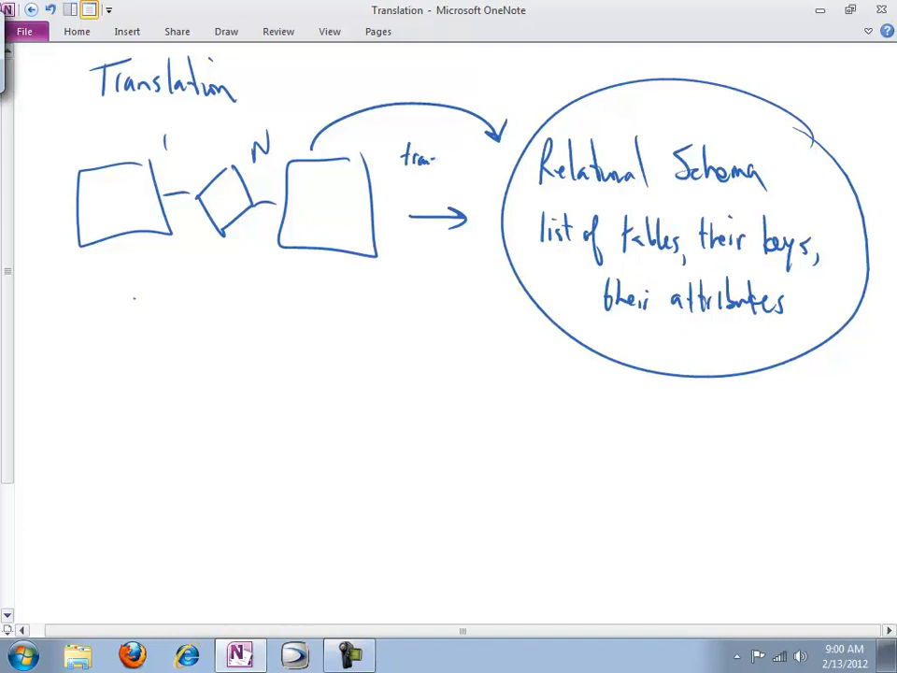
left_click_drag(439, 159, 482, 158)
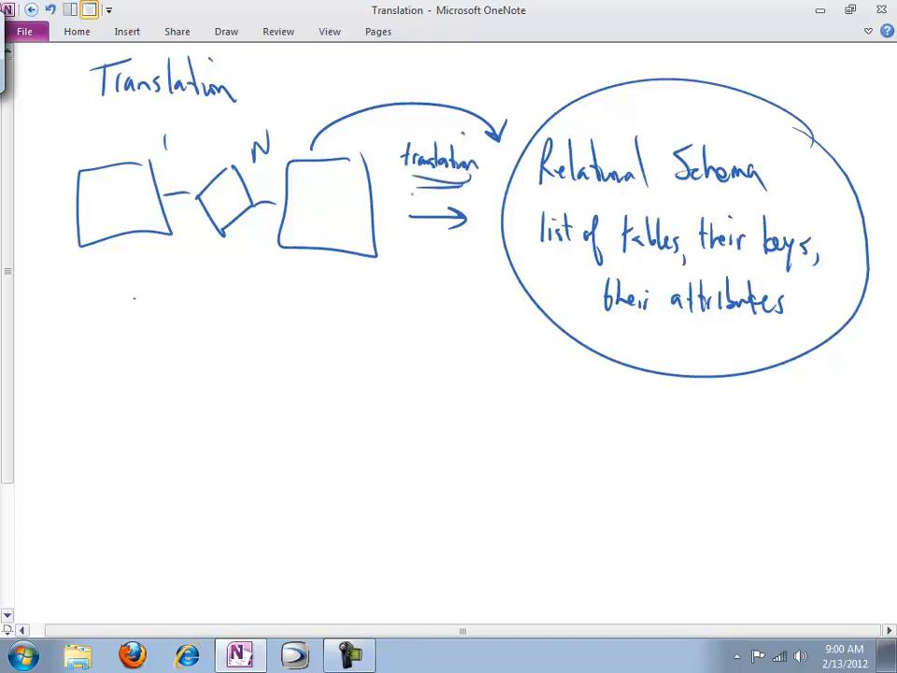
Step: Write '3 methods - tradeoffs' with Mapped, Stable and Mapped w/ Part. Consolidation listed beneath
scroll("down", 3)
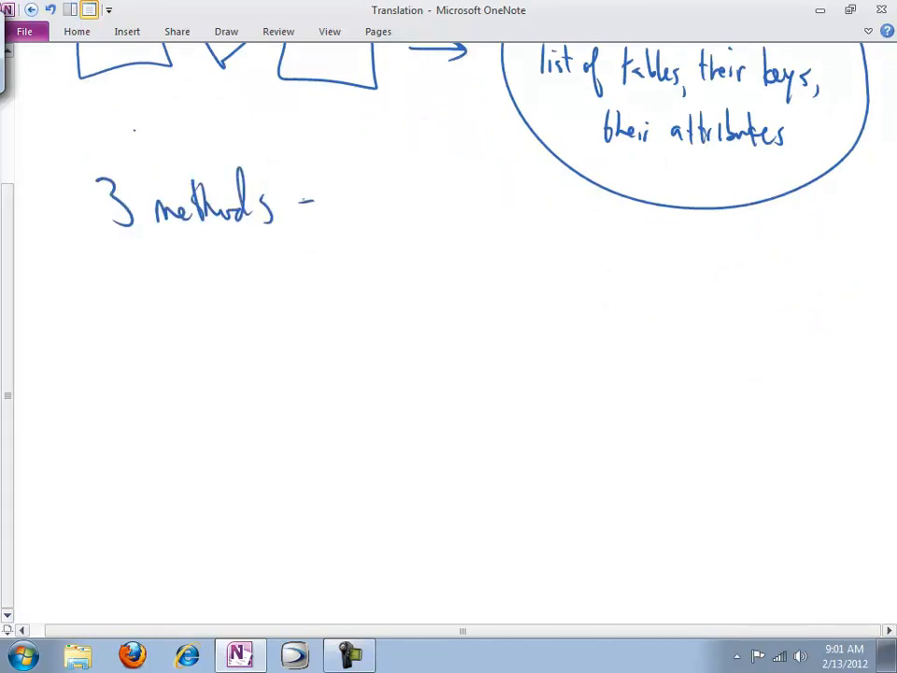
left_click_drag(340, 196, 420, 215)
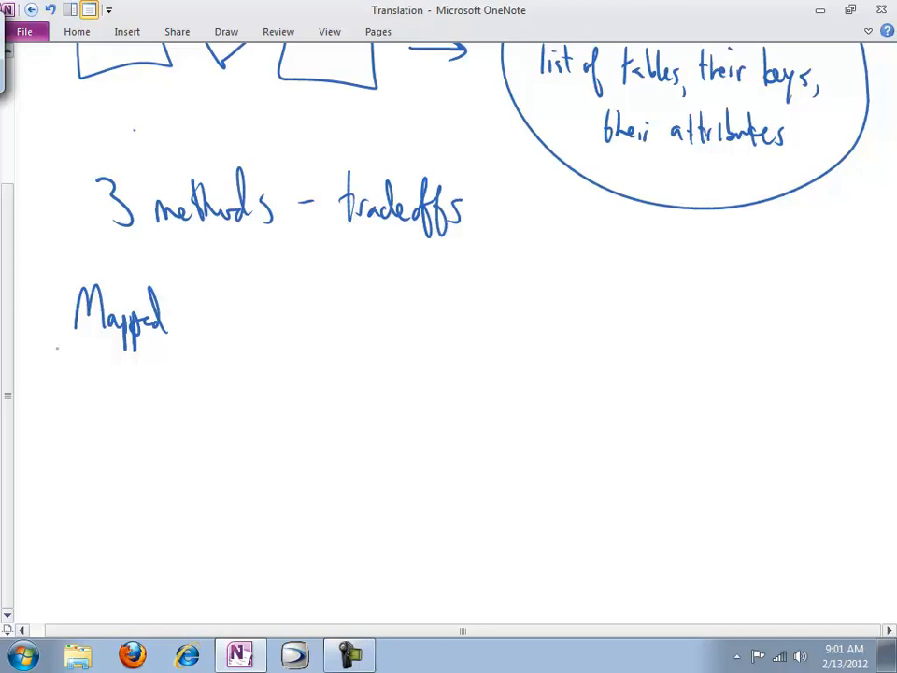
left_click_drag(35, 310, 58, 308)
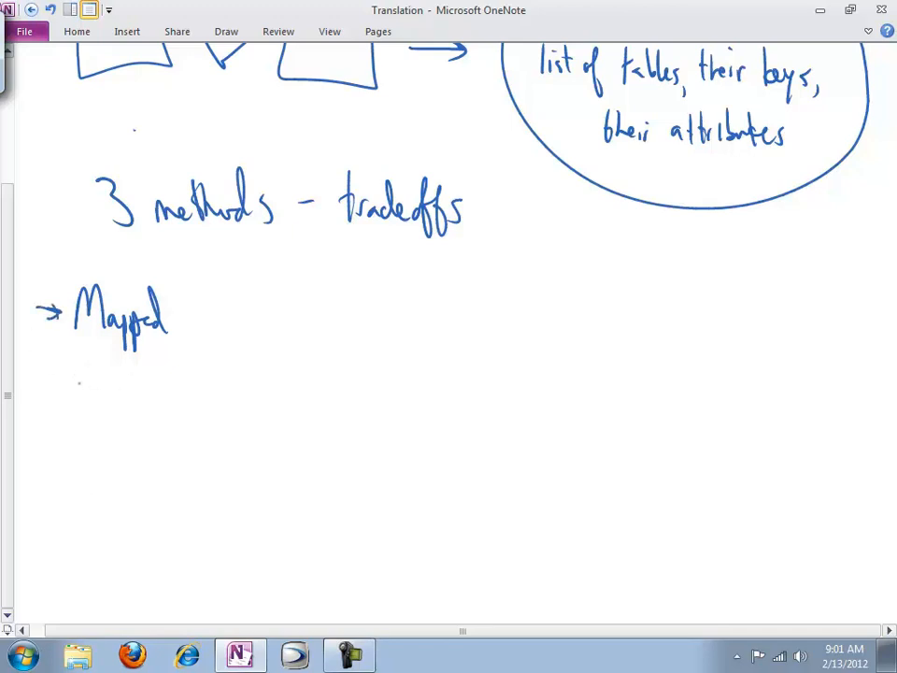
left_click_drag(94, 383, 78, 414)
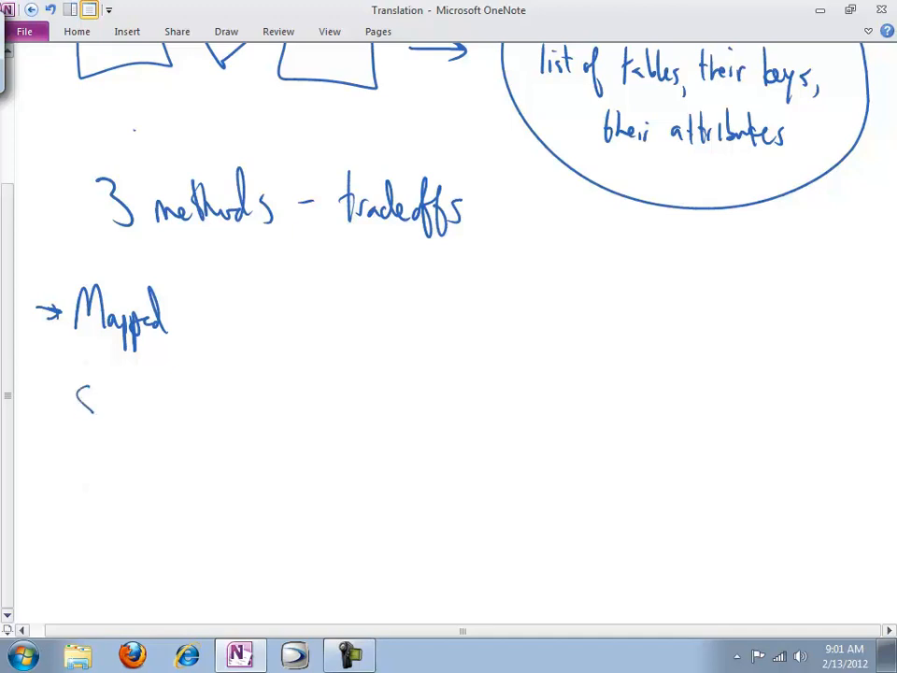
left_click_drag(75, 402, 153, 401)
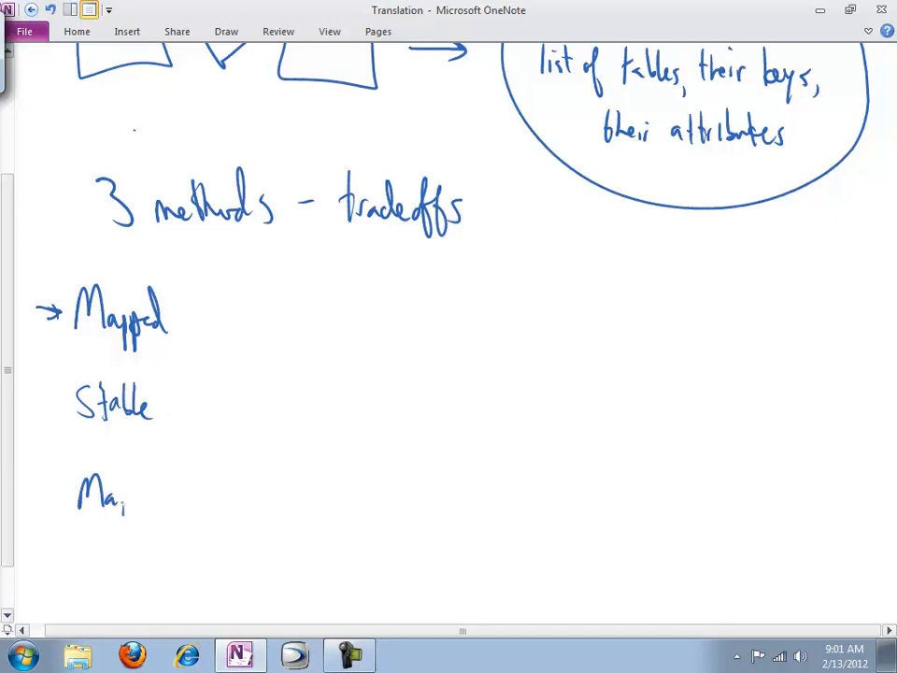
type("Mapped w/ Part. Consideration")
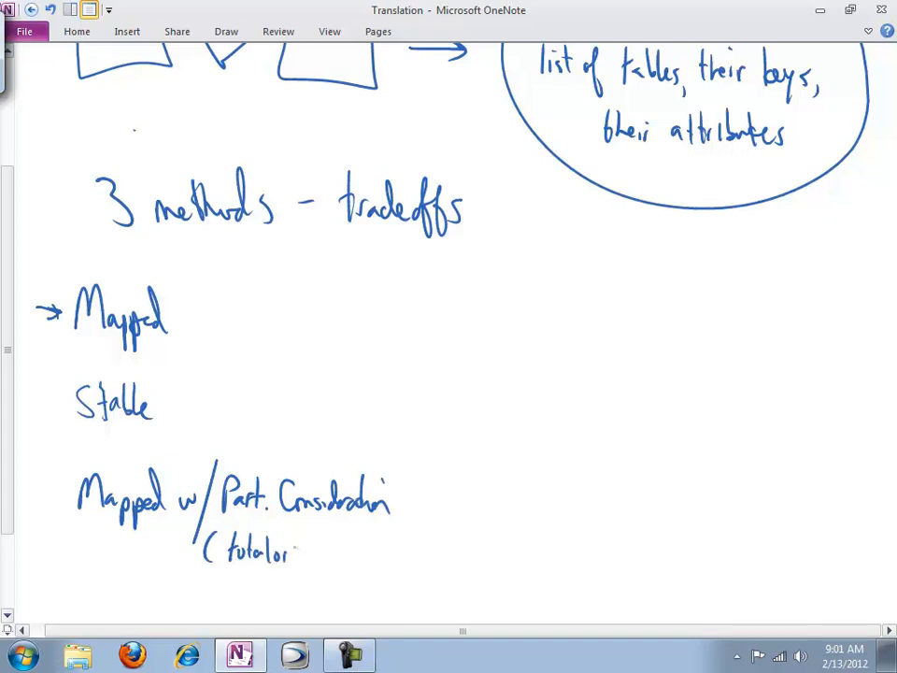
type("partial)")
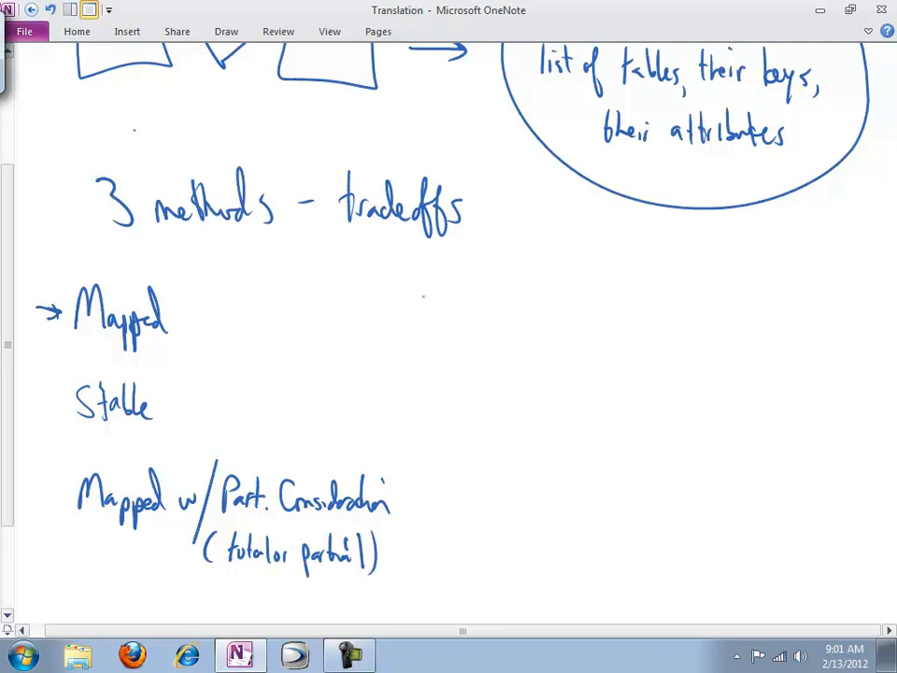
Step: Rule a vertical divider beside the method names and horizontal lines under the Mapped and Stable rows
left_click_drag(401, 277, 430, 583)
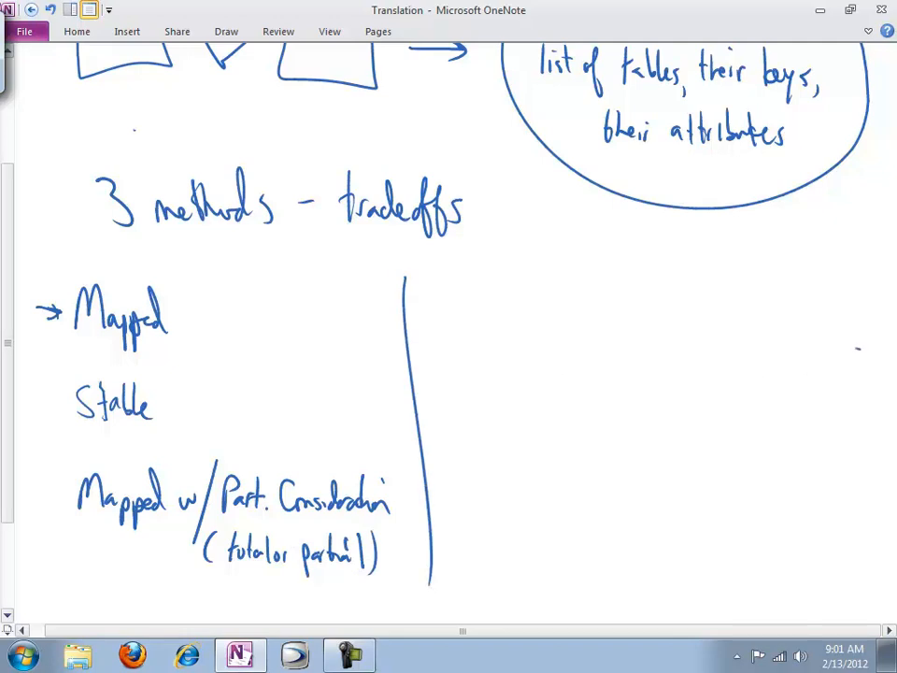
left_click_drag(41, 344, 860, 346)
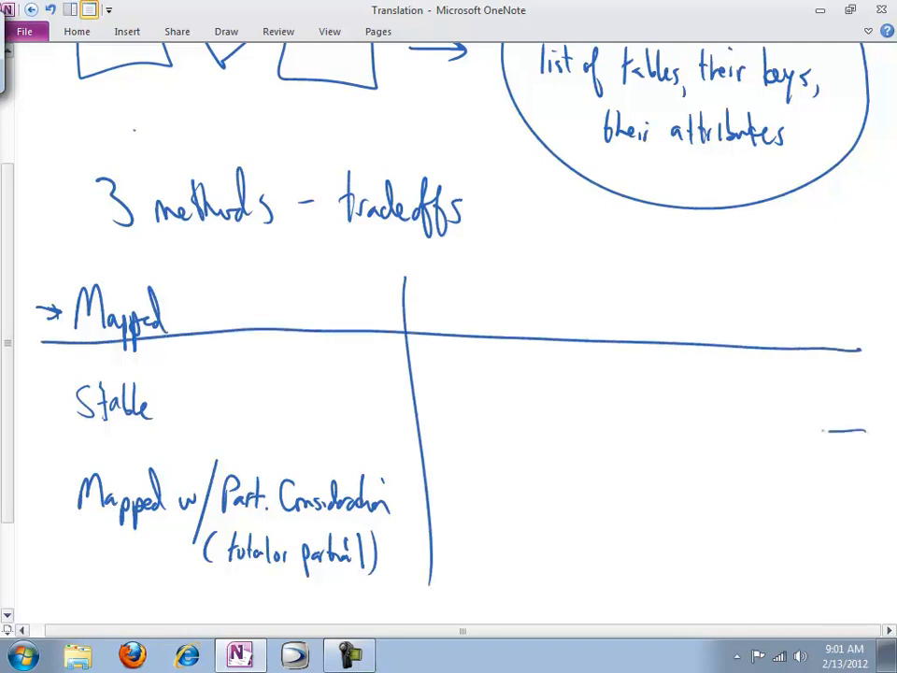
left_click_drag(56, 448, 859, 434)
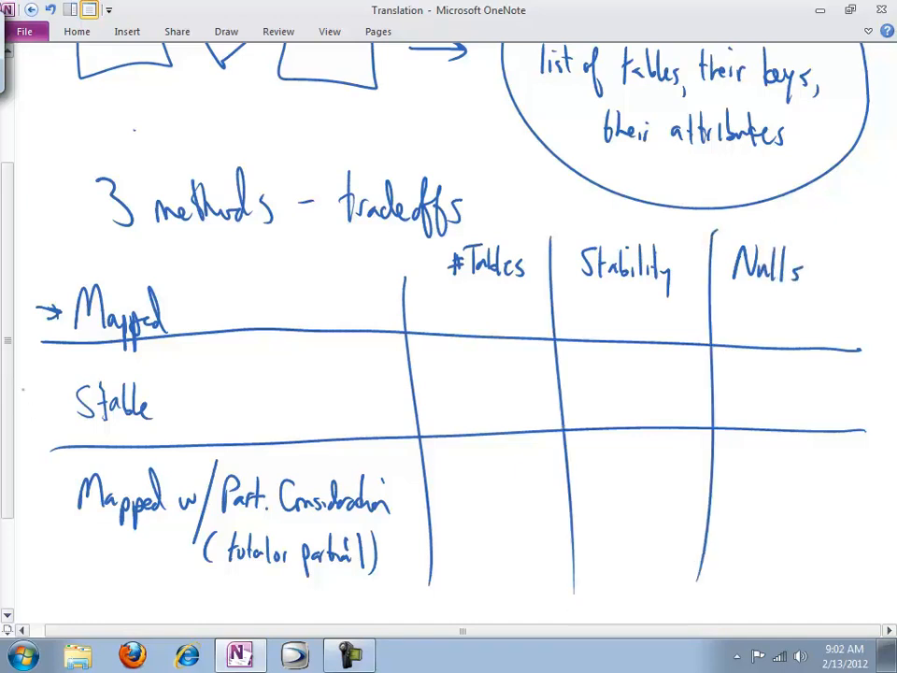
Step: Handwrite 'More tables = more joins = More Math = Worse performance' beneath the table
scroll("down", 3)
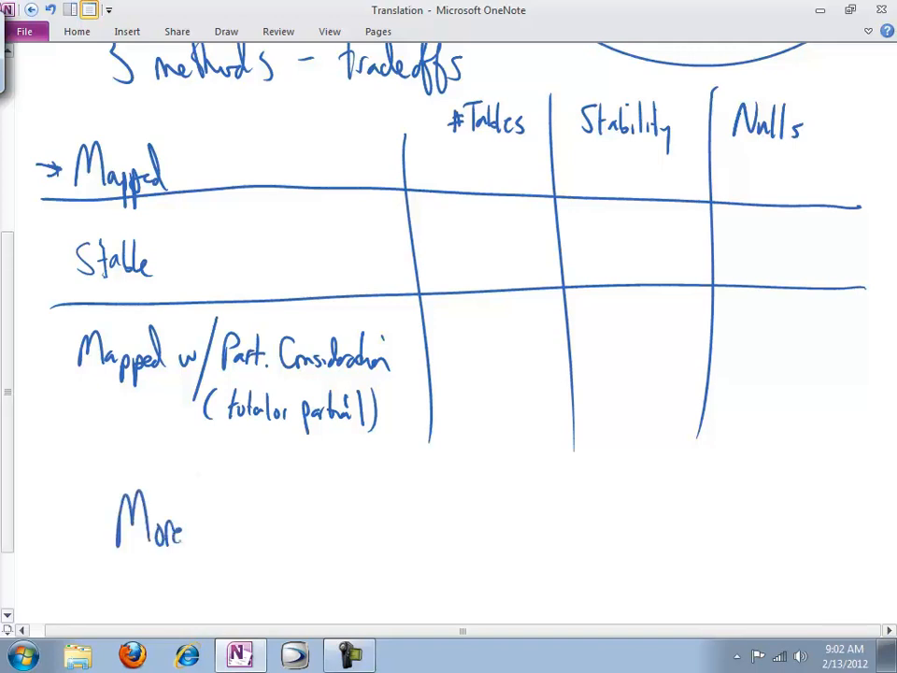
type("tables")
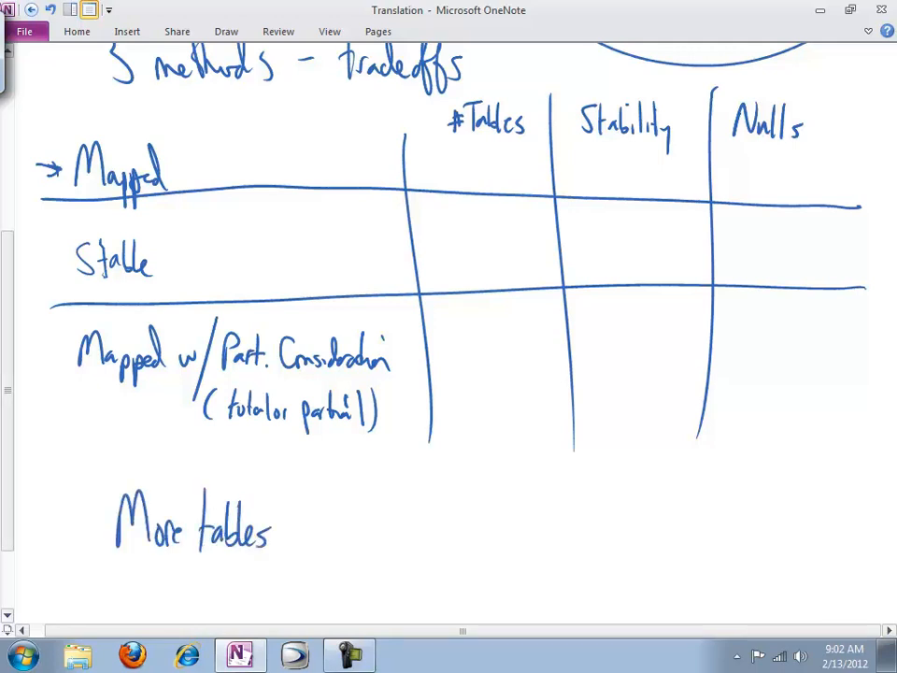
type("= More joins =")
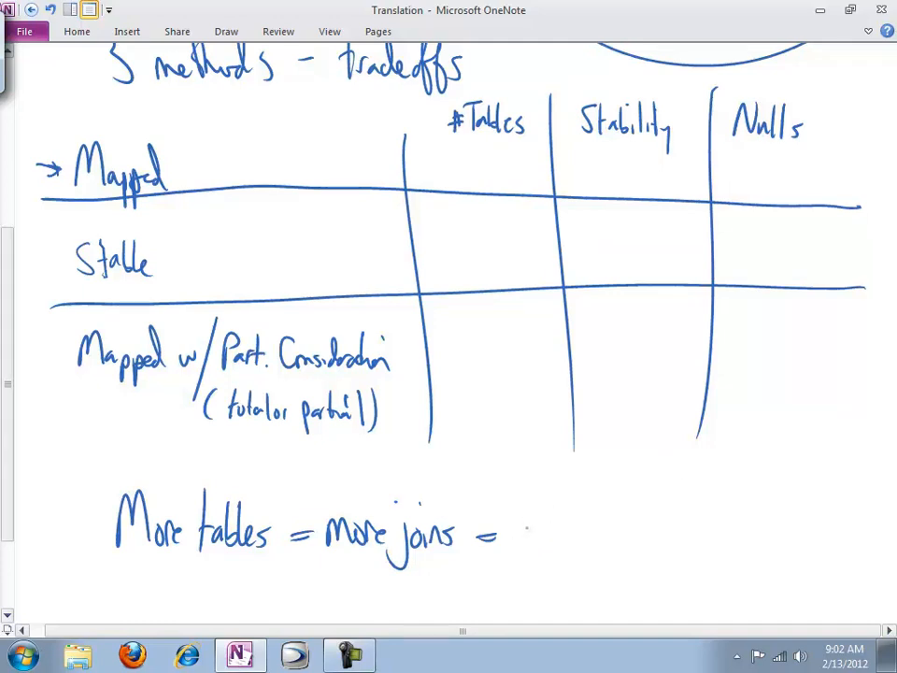
type("More")
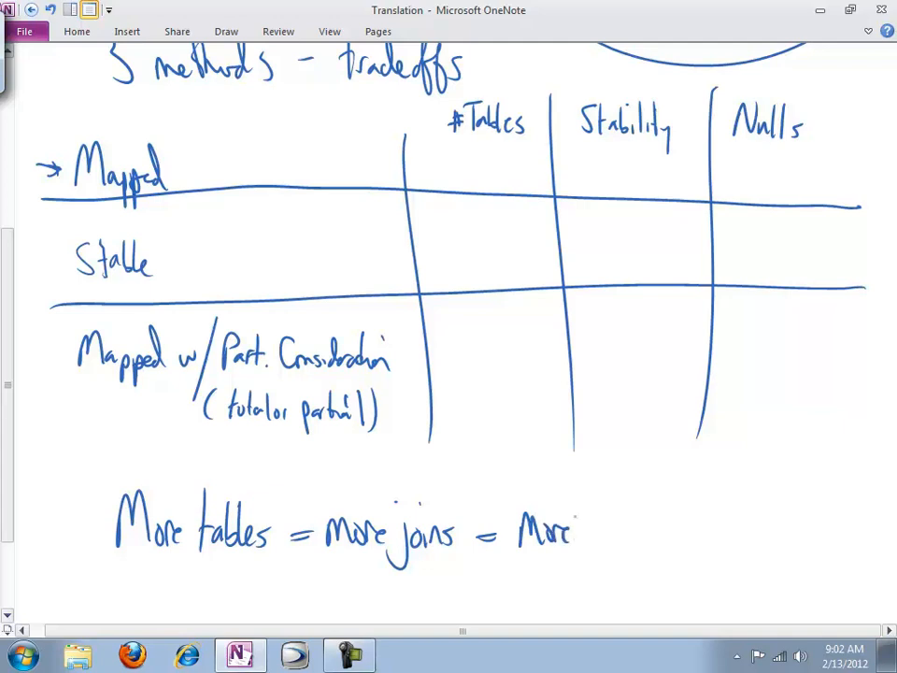
type("Math.")
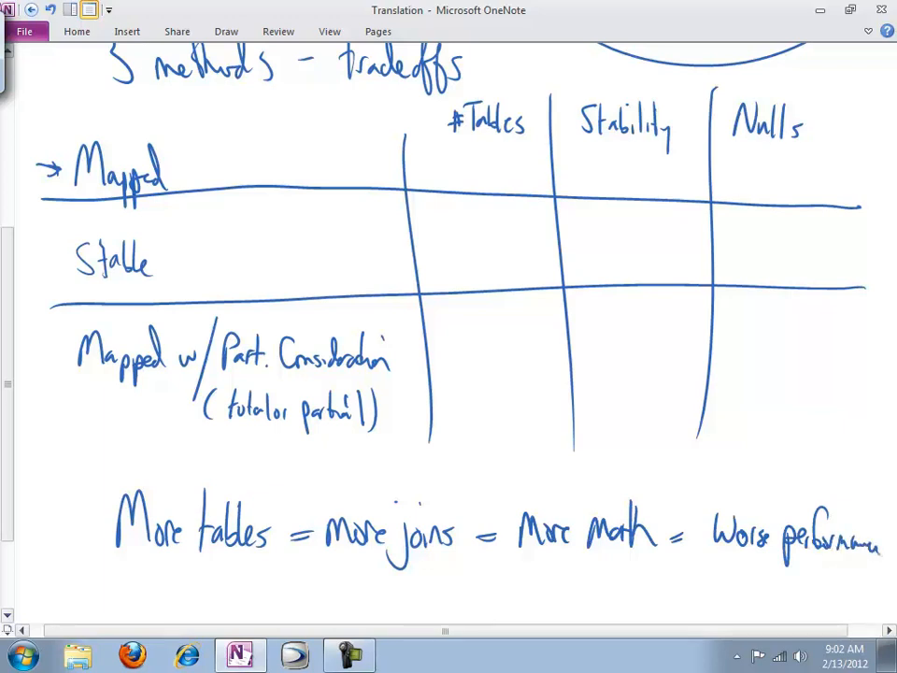
scroll("down", 3)
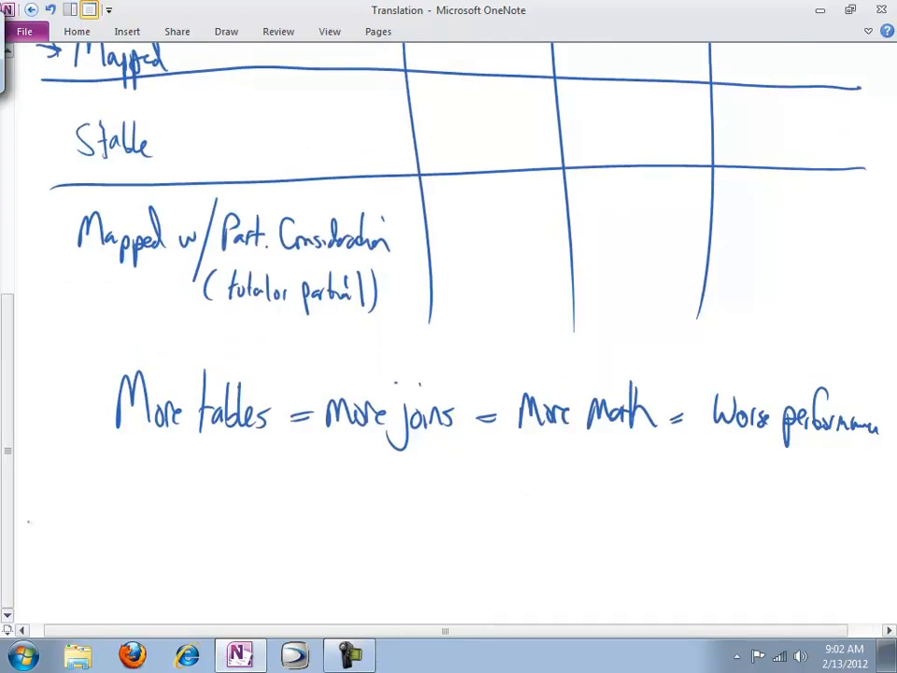
Step: Double-underline 'Worse performance' and write 'Not a big deal!' beneath it
left_click_drag(751, 458, 837, 467)
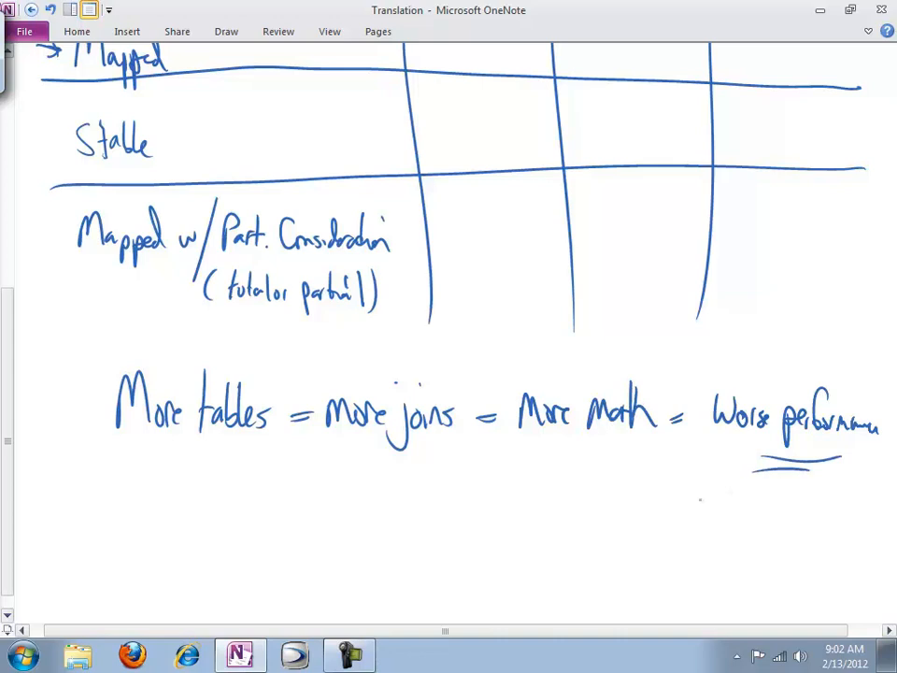
left_click_drag(695, 508, 776, 520)
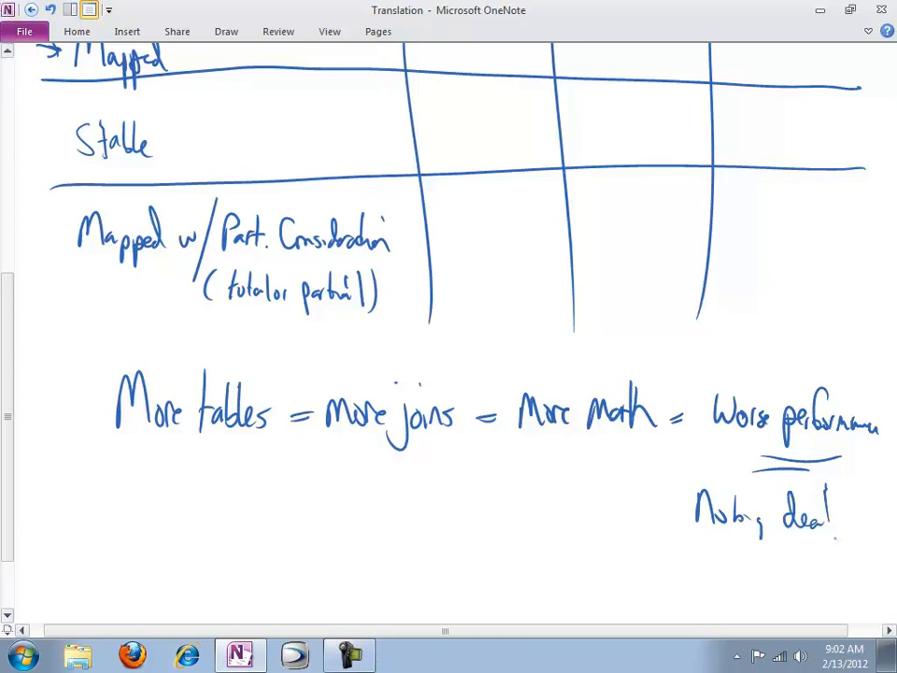
scroll("down", 3)
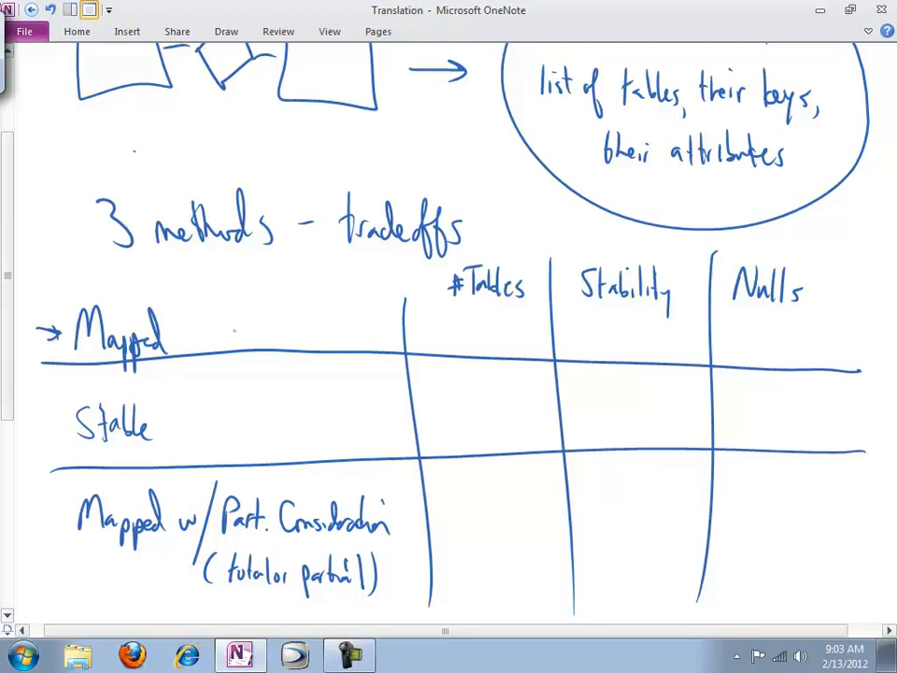
Step: Fill the cells with minimum/Maximum/in between, unstable/yes/unstable and yes/yes/Minimizes, circling minimum
type("Mi")
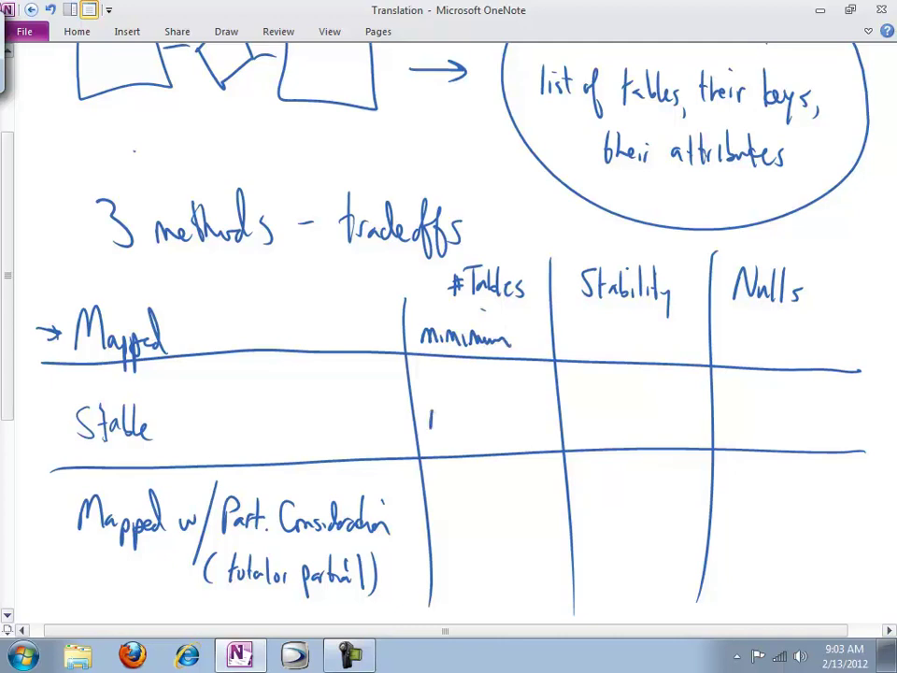
type("Maximum")
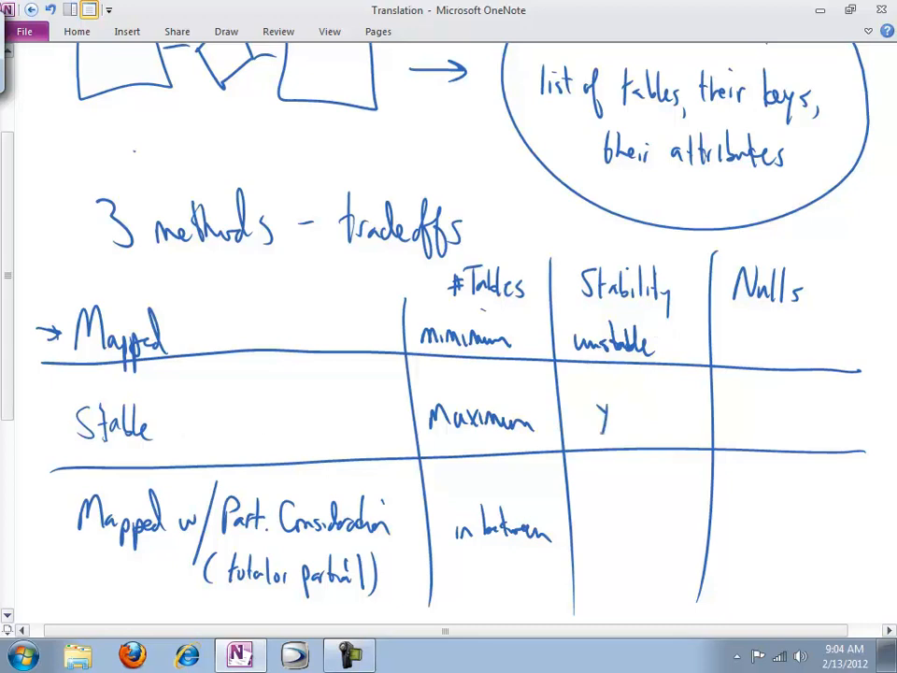
left_click_drag(602, 415, 639, 415)
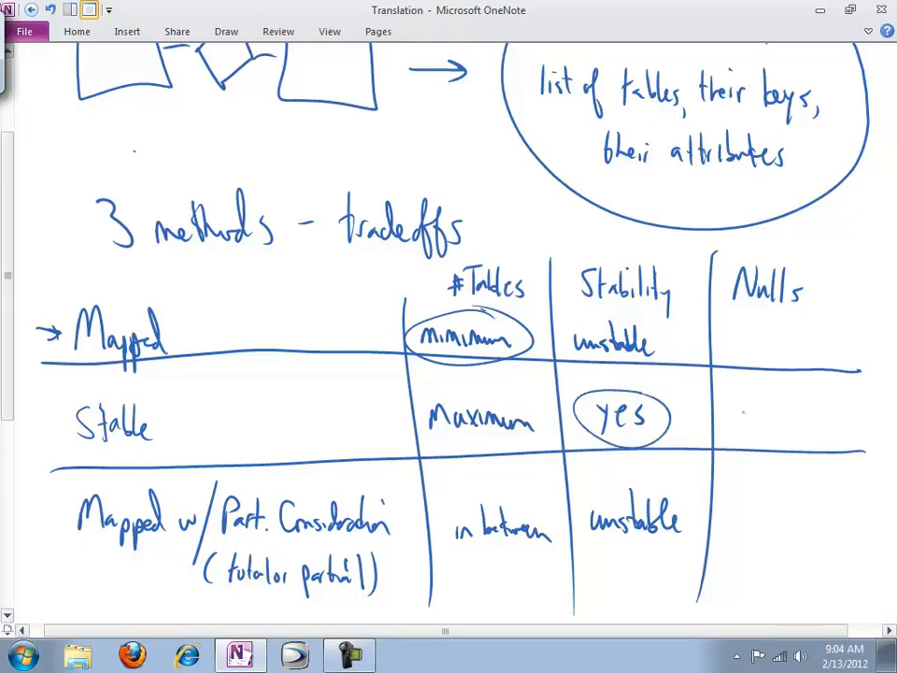
type("yes")
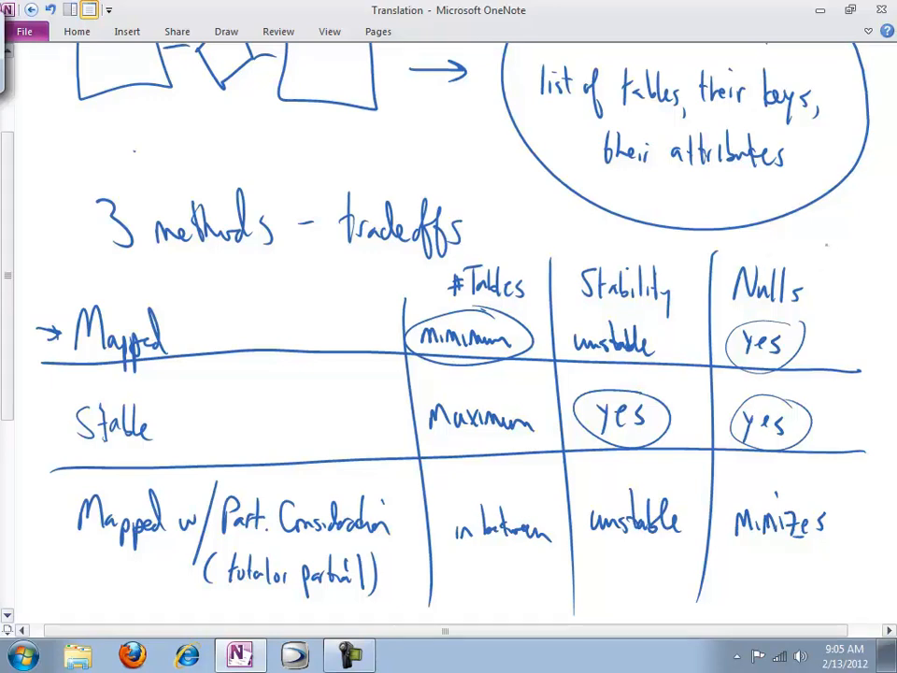
scroll("down", 3)
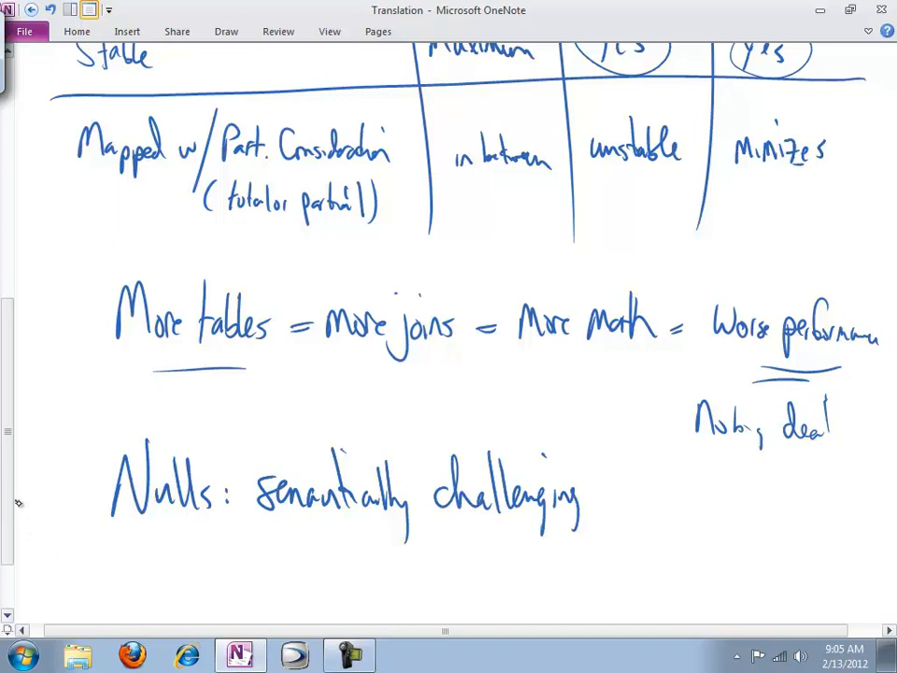
Step: Write that a null Gender could mean unknown, not applicable or absent, ending with 'Done!'
scroll("down", 3)
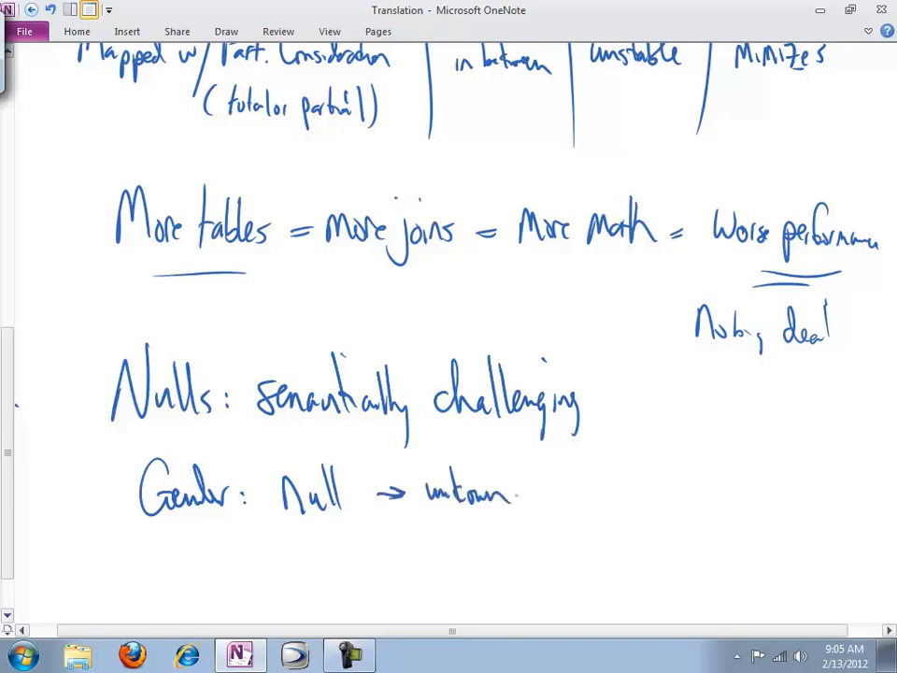
type(", not applicable, absent")
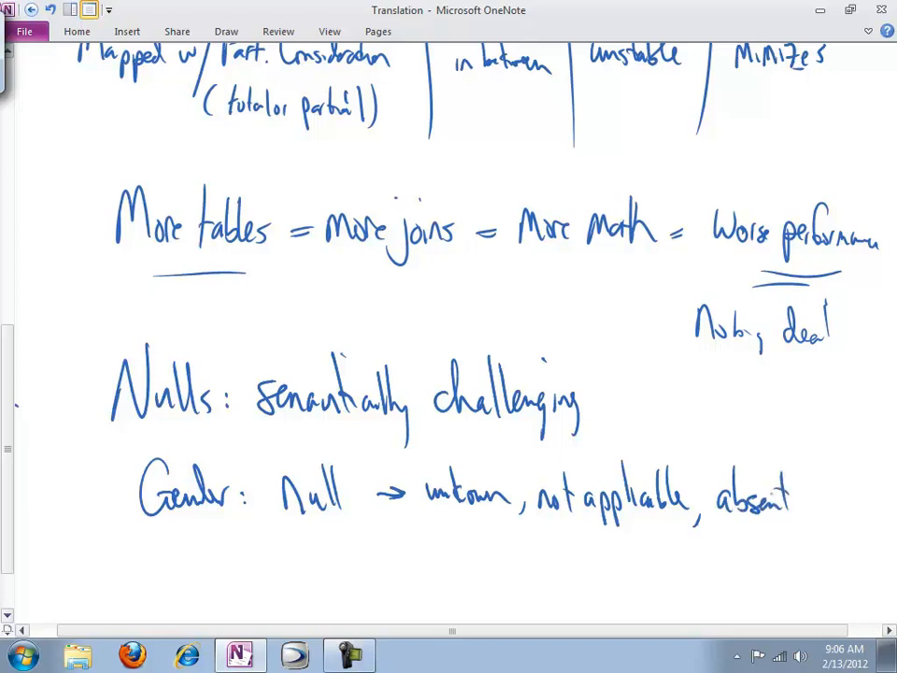
type("Done!")
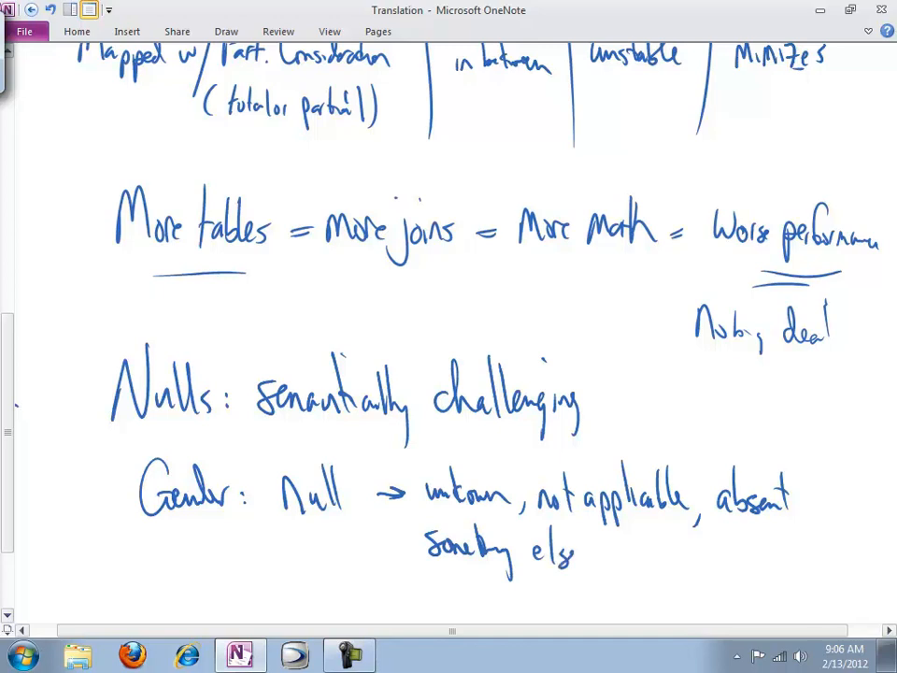
scroll("down", 3)
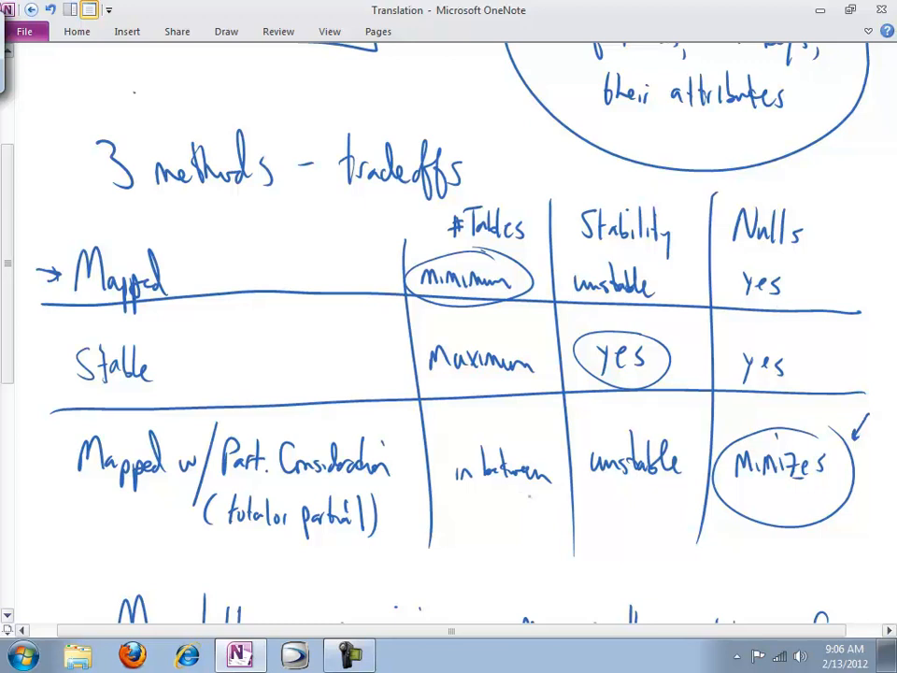
Step: Circle the 'Mapped' label and double-underline 'in between' in the table
left_click_drag(458, 504, 546, 508)
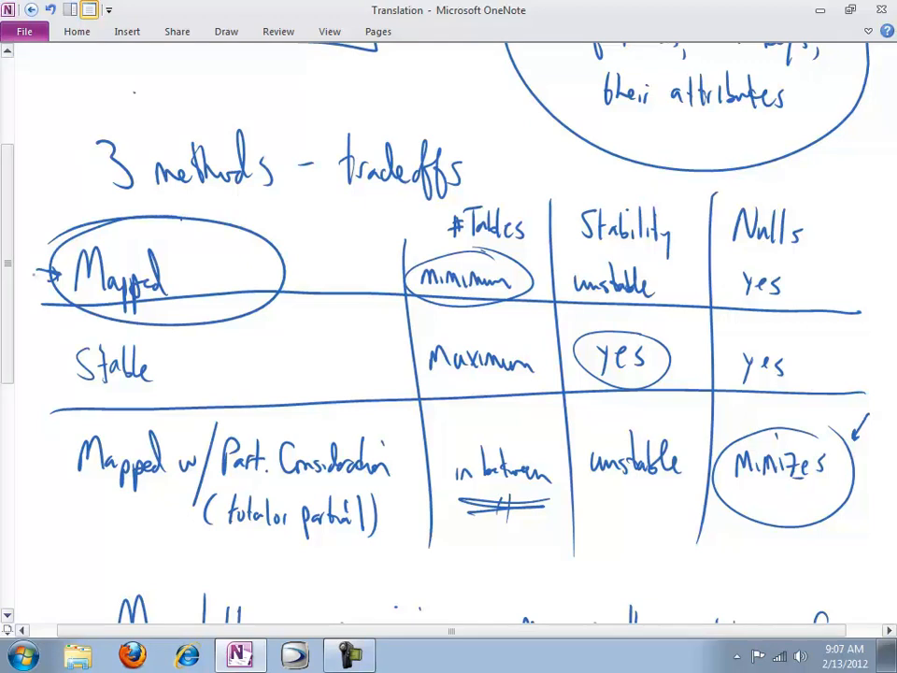
scroll("down", 3)
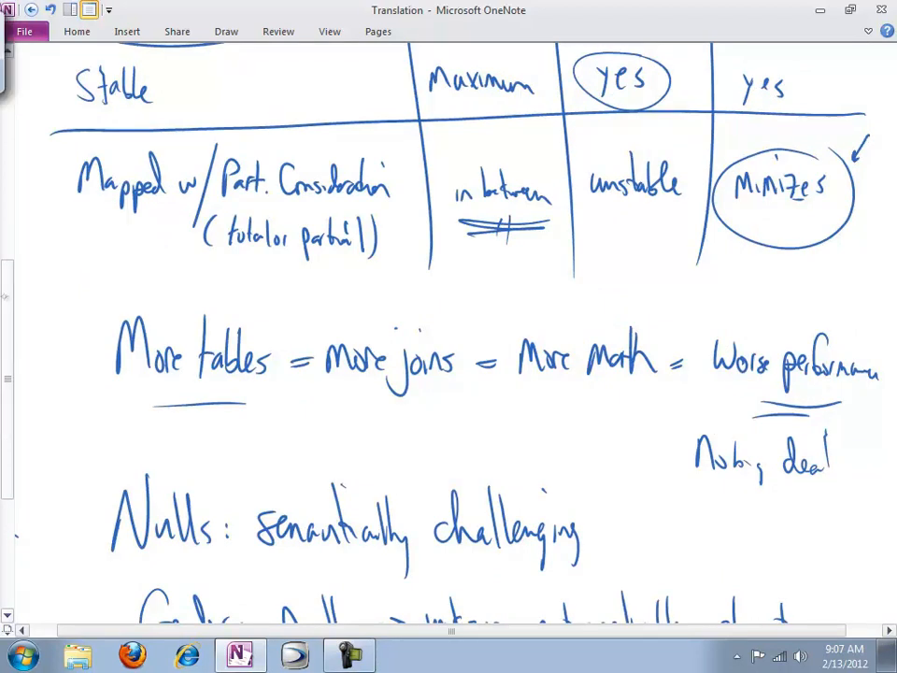
scroll("up", 3)
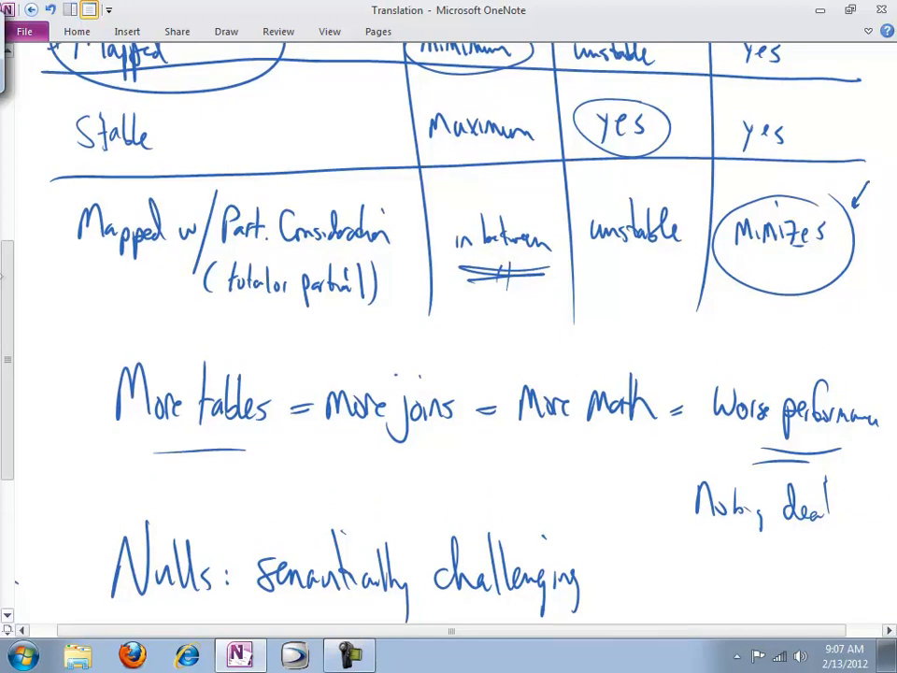
scroll("down", 3)
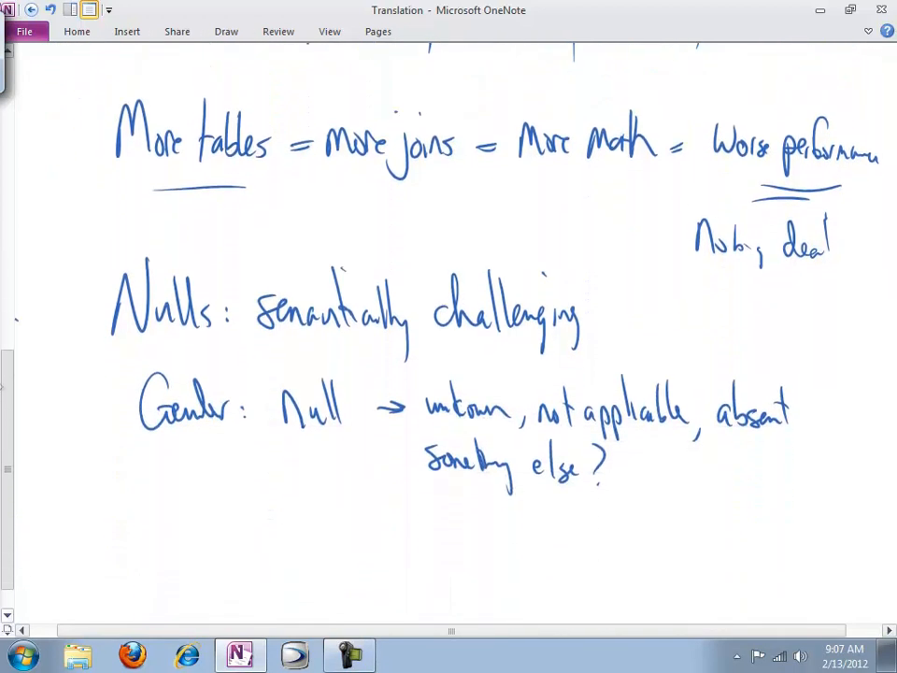
scroll("up", 3)
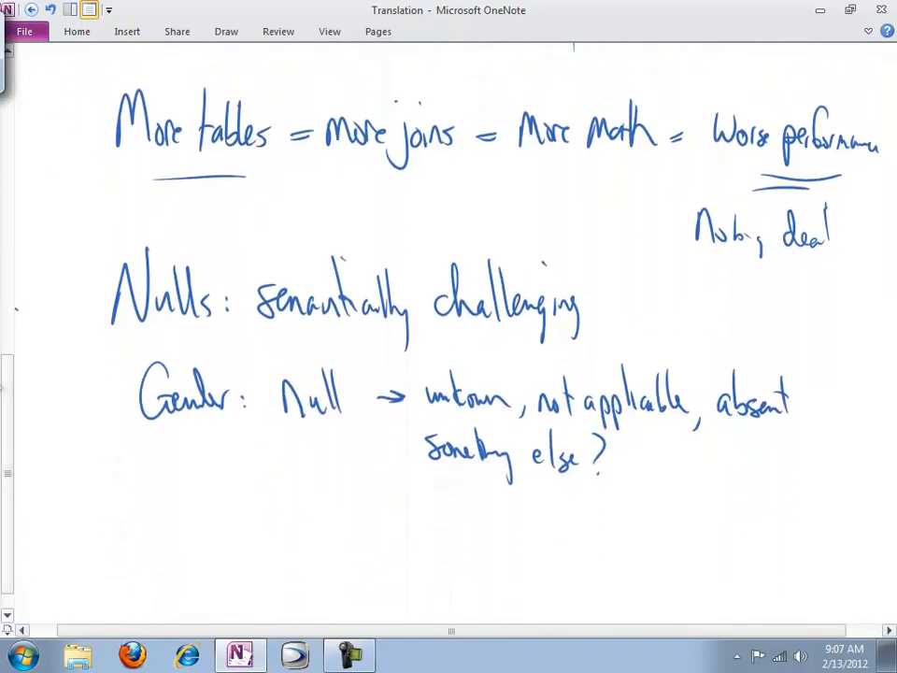